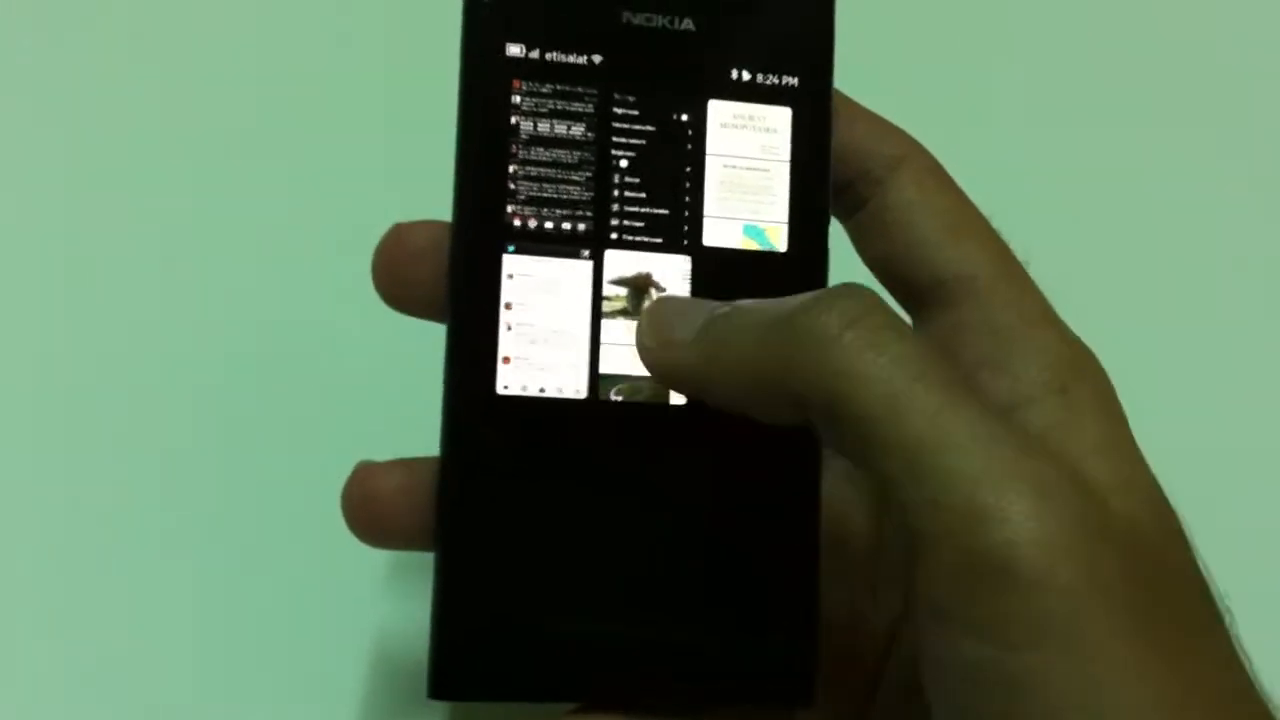
# Step: Switch between running apps from their thumbnails in the Open applications view
pyautogui.click(644, 330)
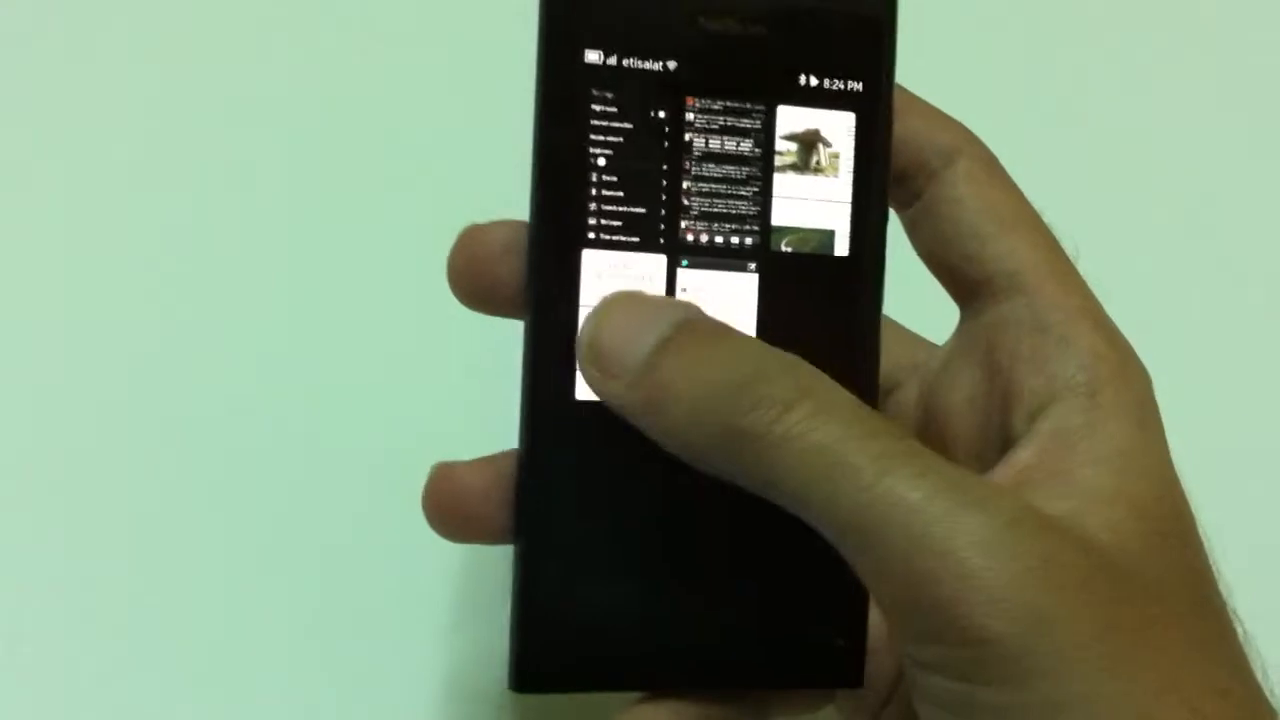
pyautogui.click(624, 330)
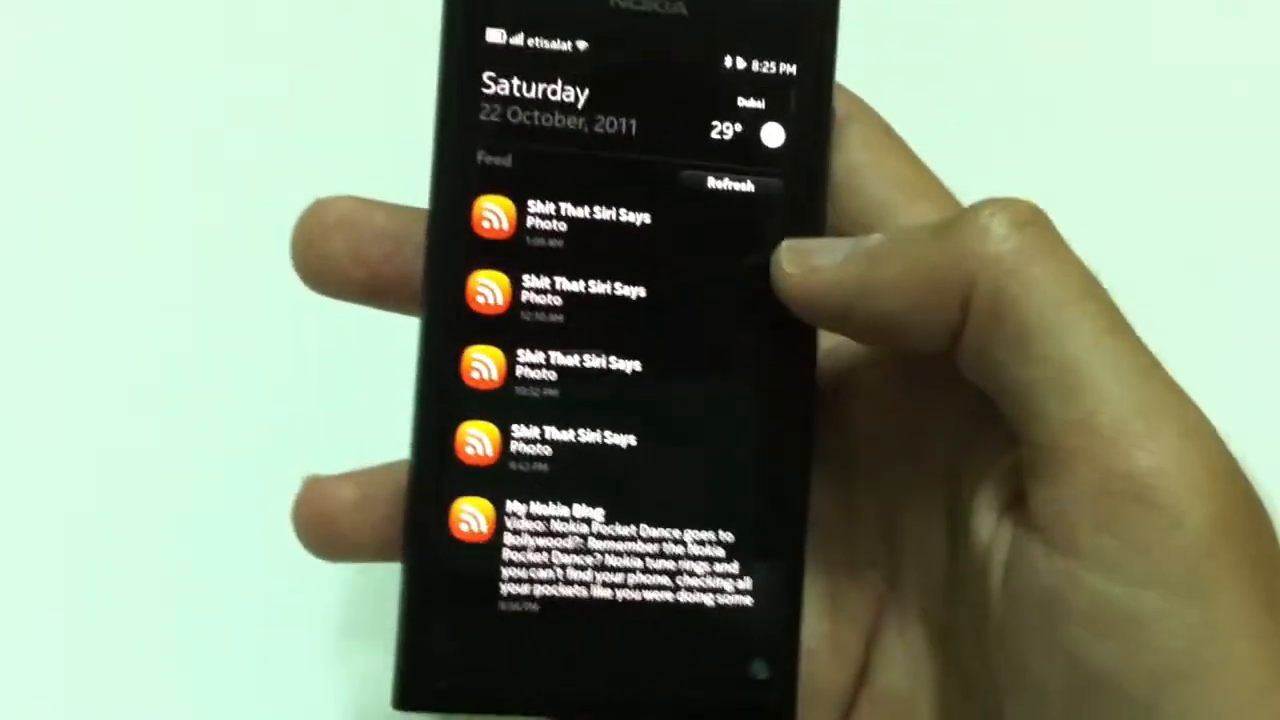
# Step: Scroll through the Events feed of RSS posts under the date and weather
pyautogui.scroll(-3)
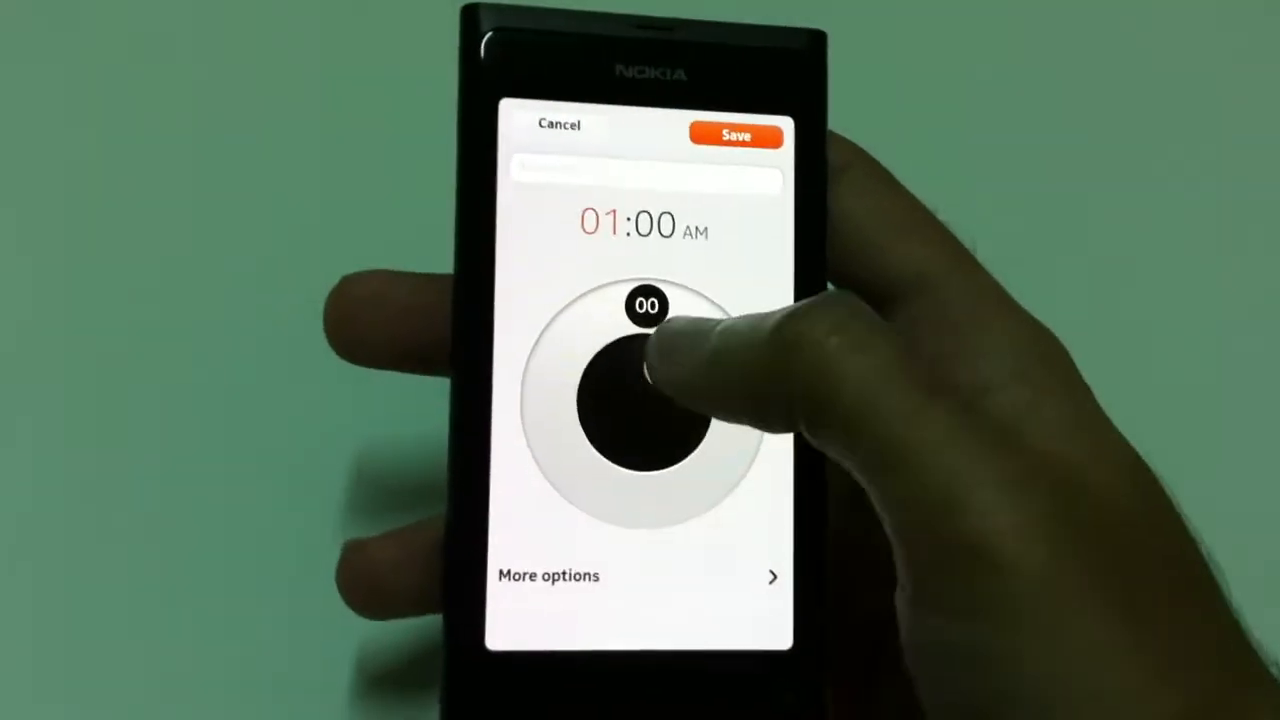
# Step: Turn the new alarm's time dial to 01:00 AM in the Clock
pyautogui.moveTo(650, 380); pyautogui.dragTo(604, 384)
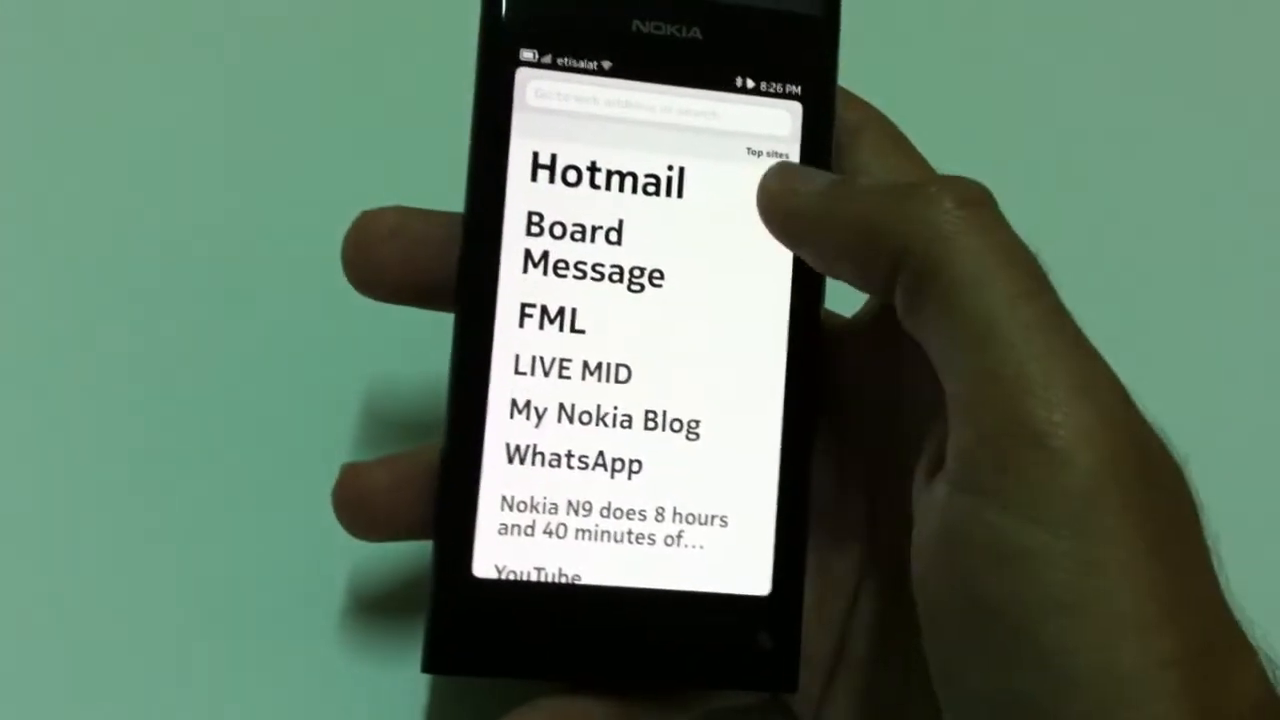
# Step: Scroll the browser's Top sites list and open one of the listed sites
pyautogui.scroll(-3)
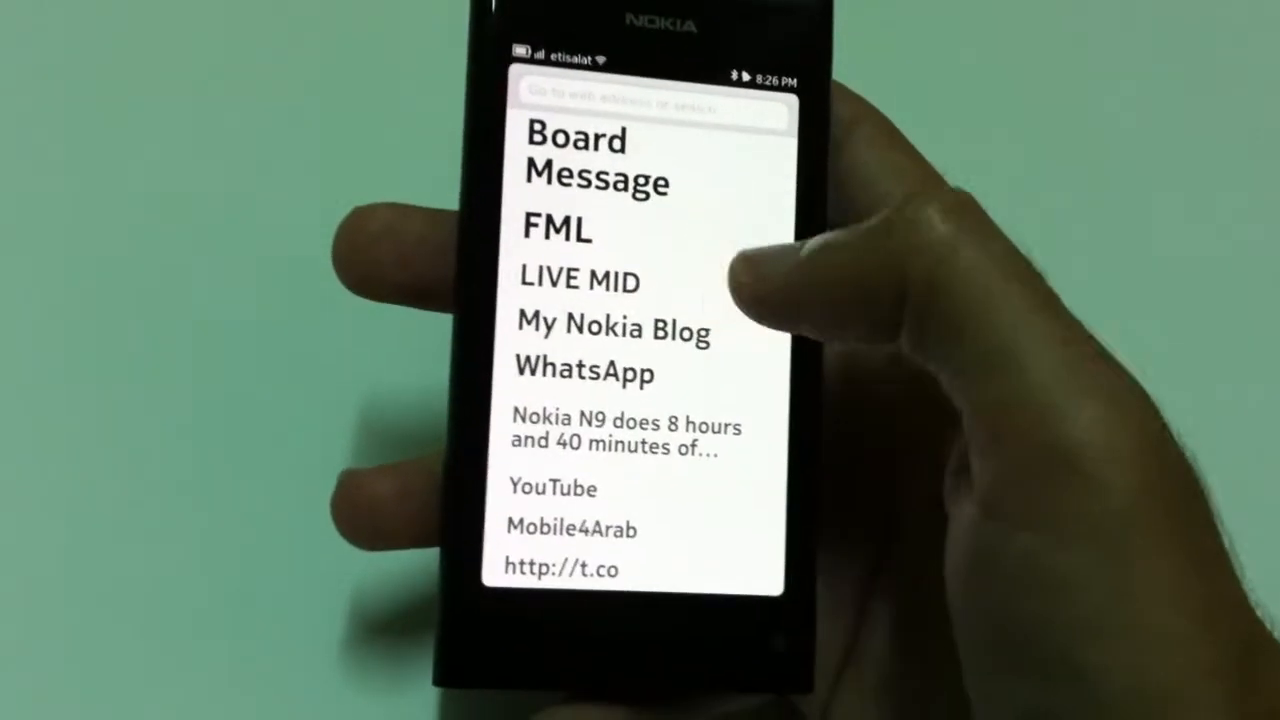
pyautogui.click(612, 332)
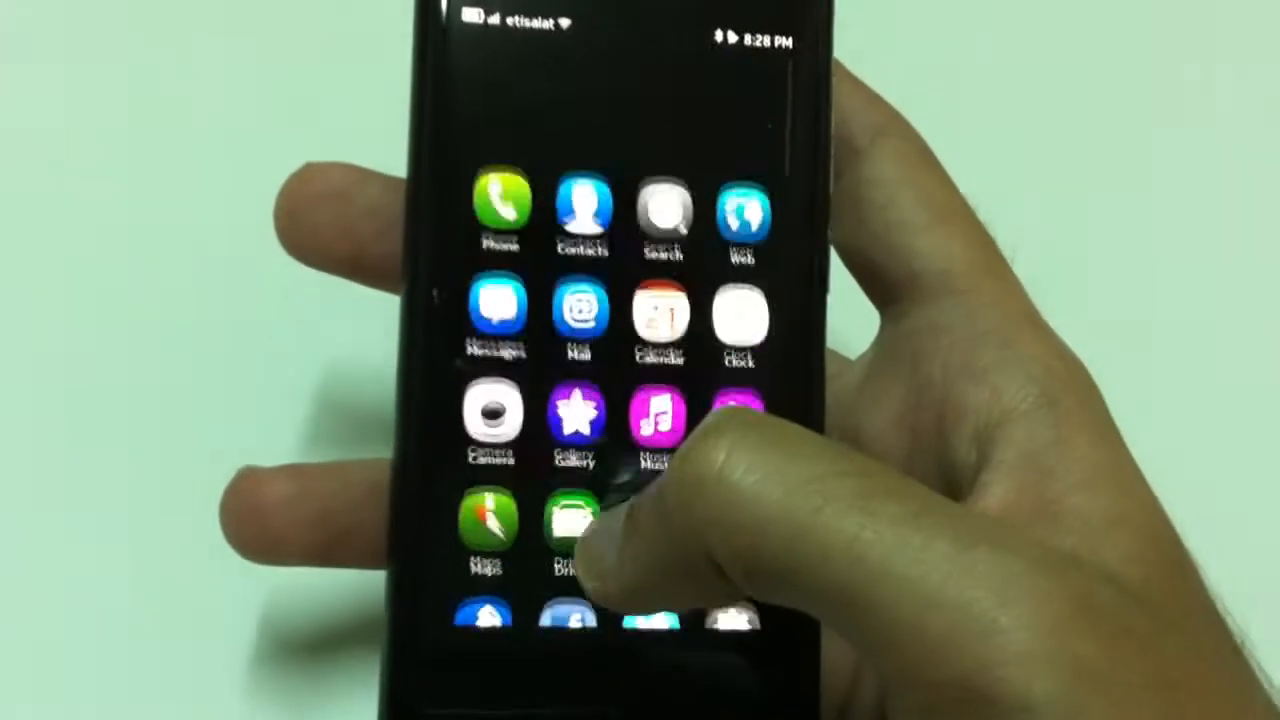
# Step: Scroll the application grid down to the games and utilities and back toward the top
pyautogui.scroll(-3)
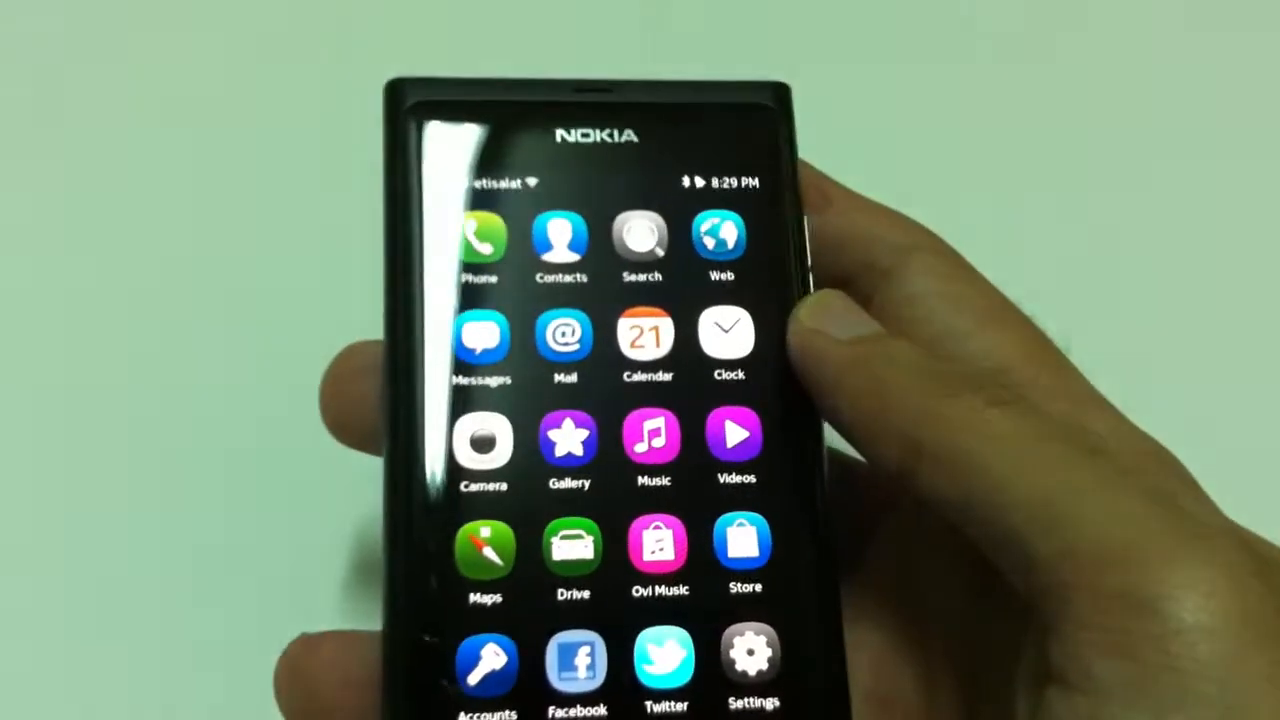
pyautogui.scroll(-3)
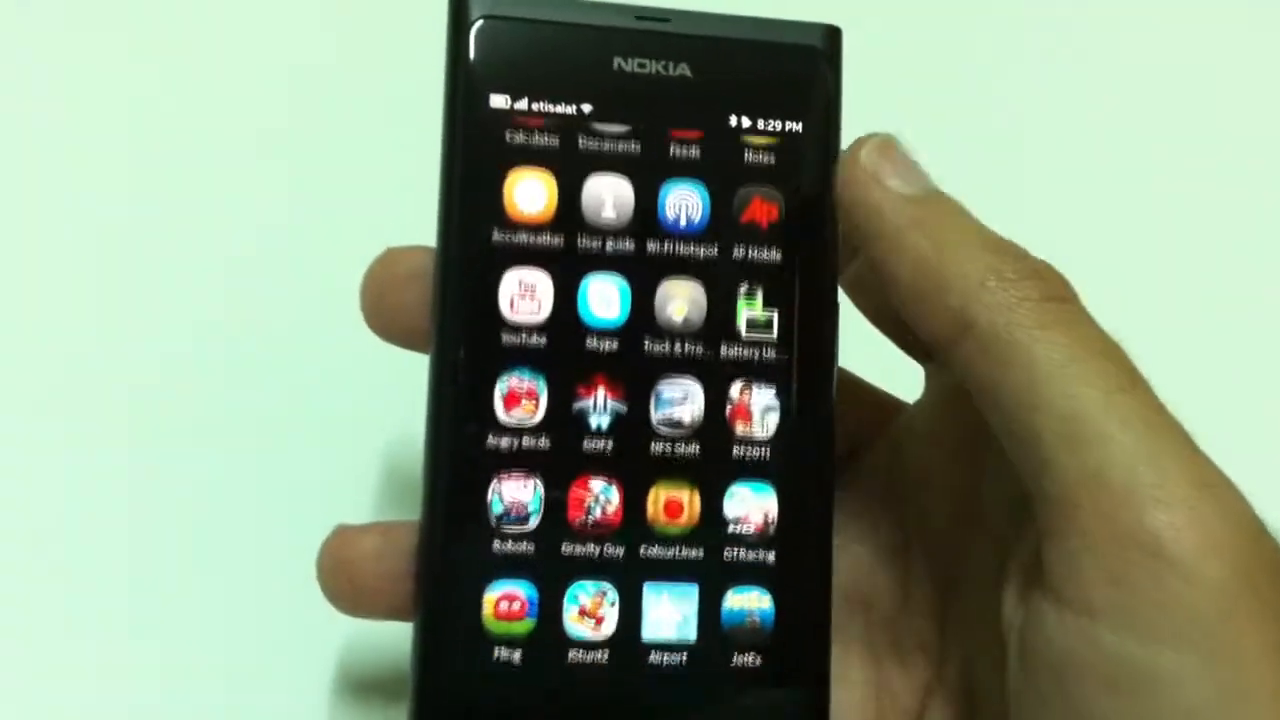
pyautogui.scroll(-3)
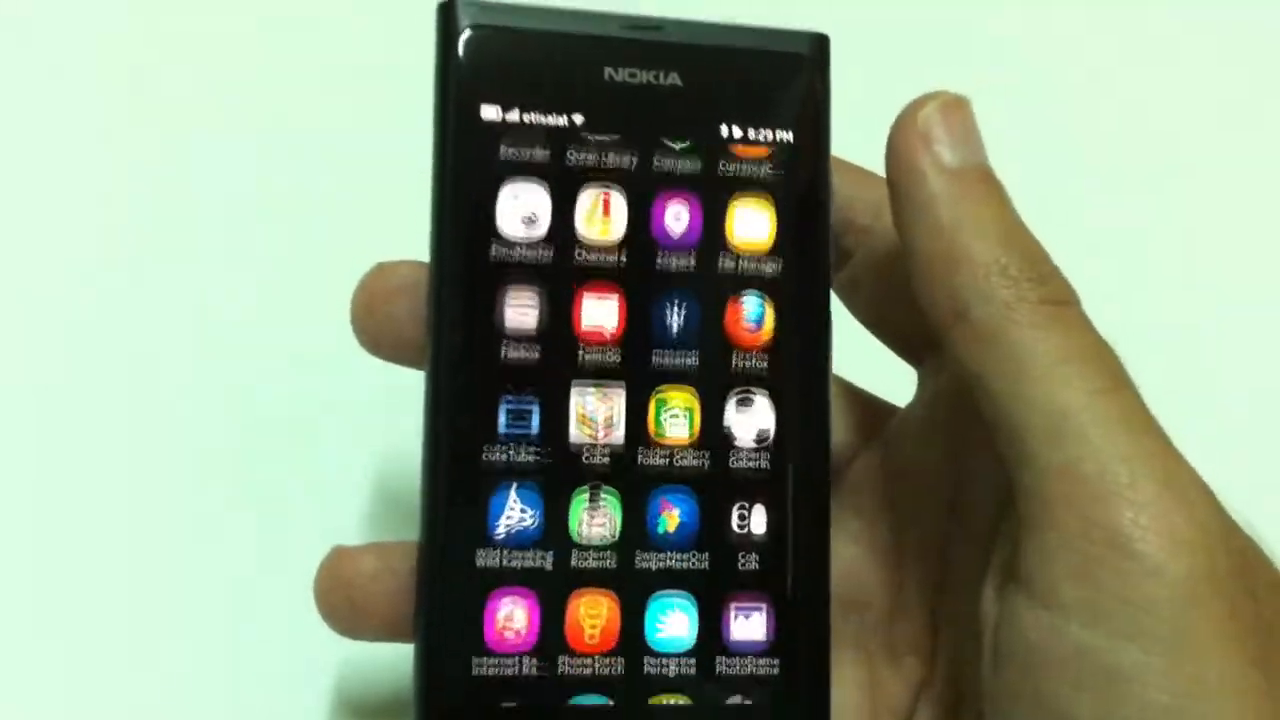
pyautogui.scroll(-3)
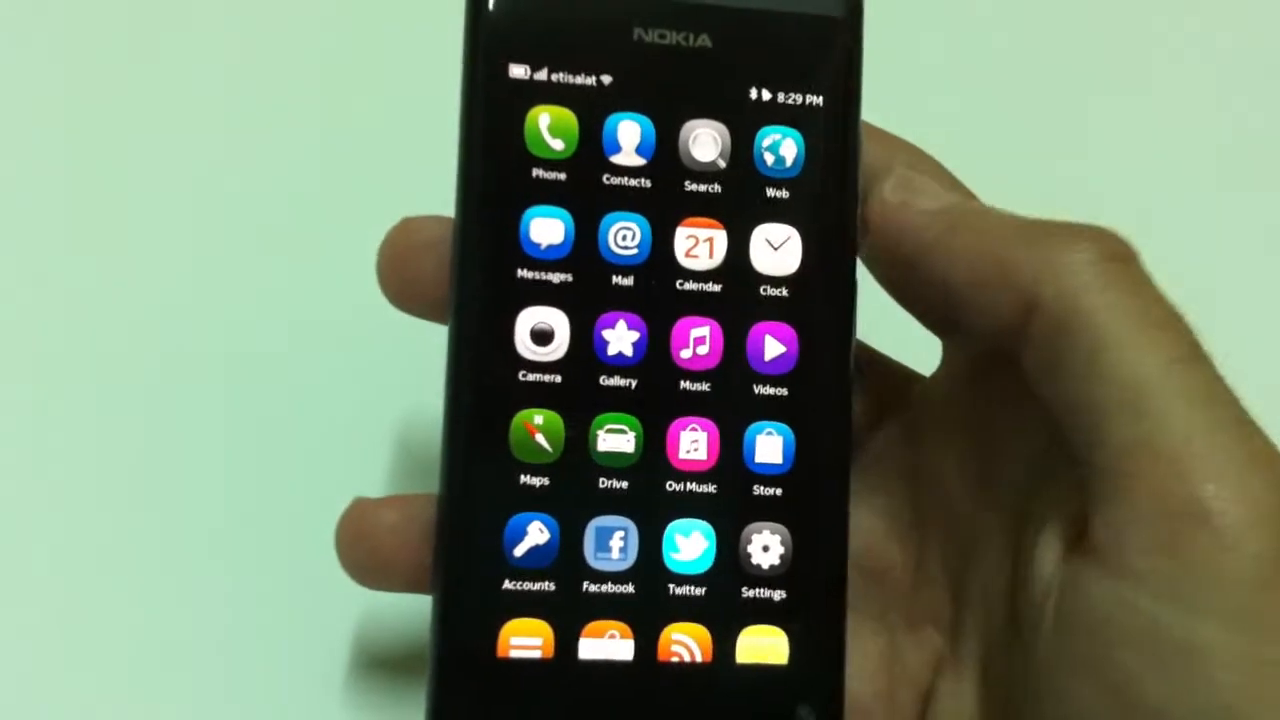
pyautogui.hscroll(-3)
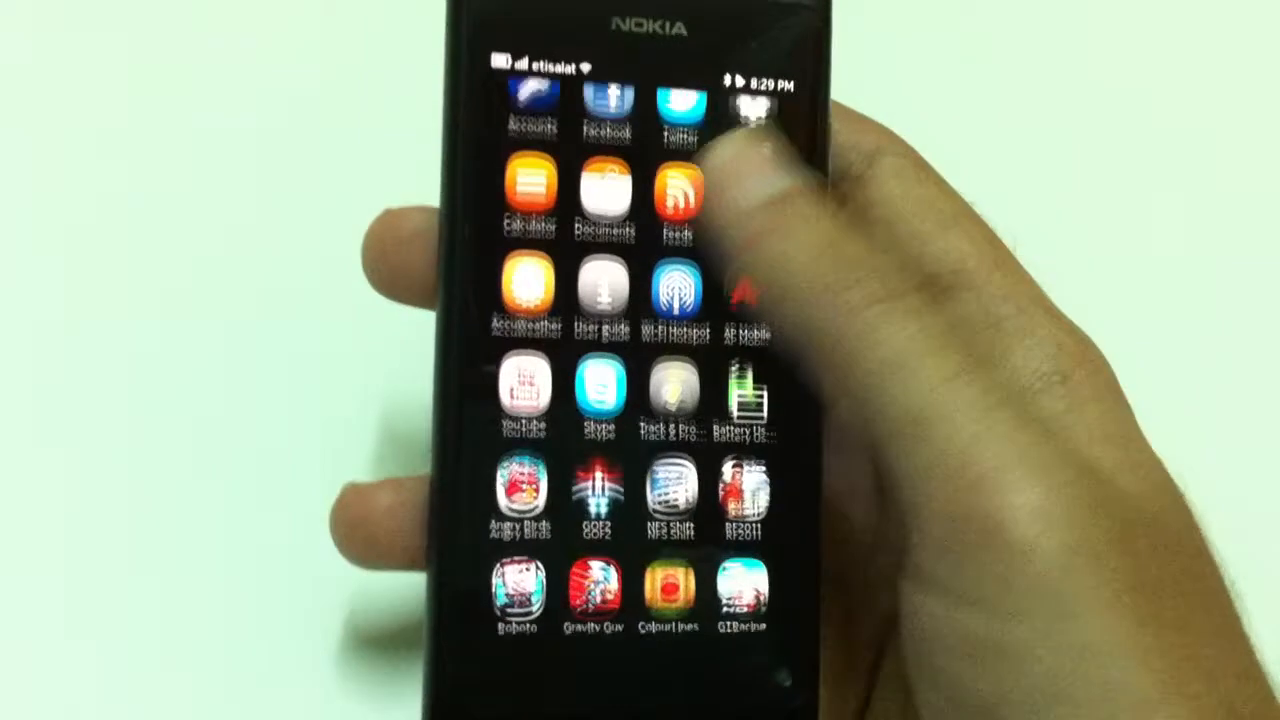
pyautogui.scroll(-3)
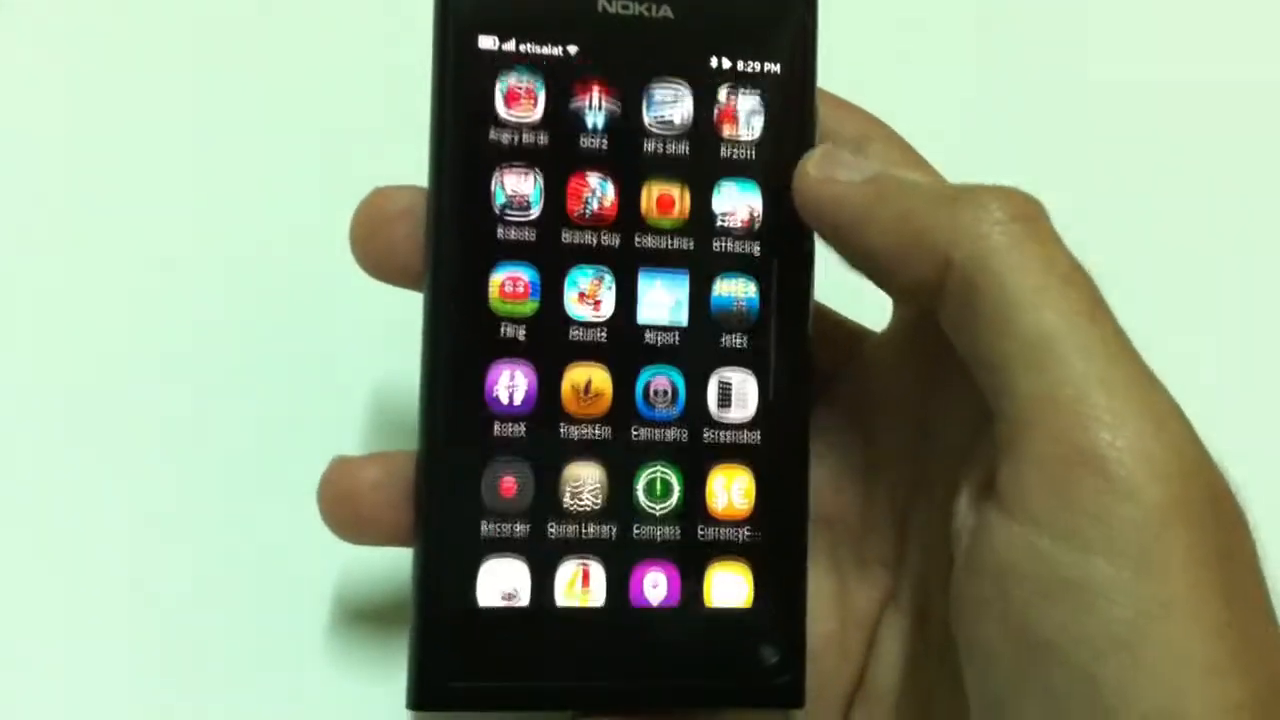
pyautogui.scroll(-3)
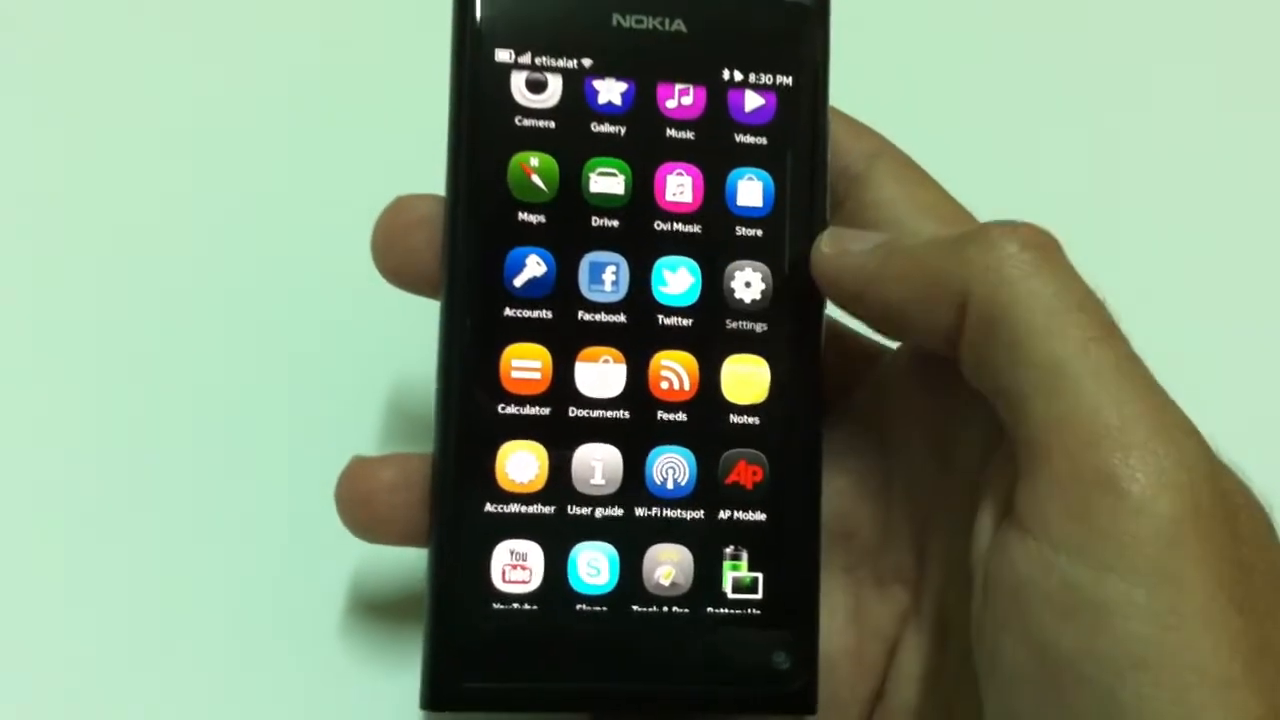
pyautogui.click(746, 284)
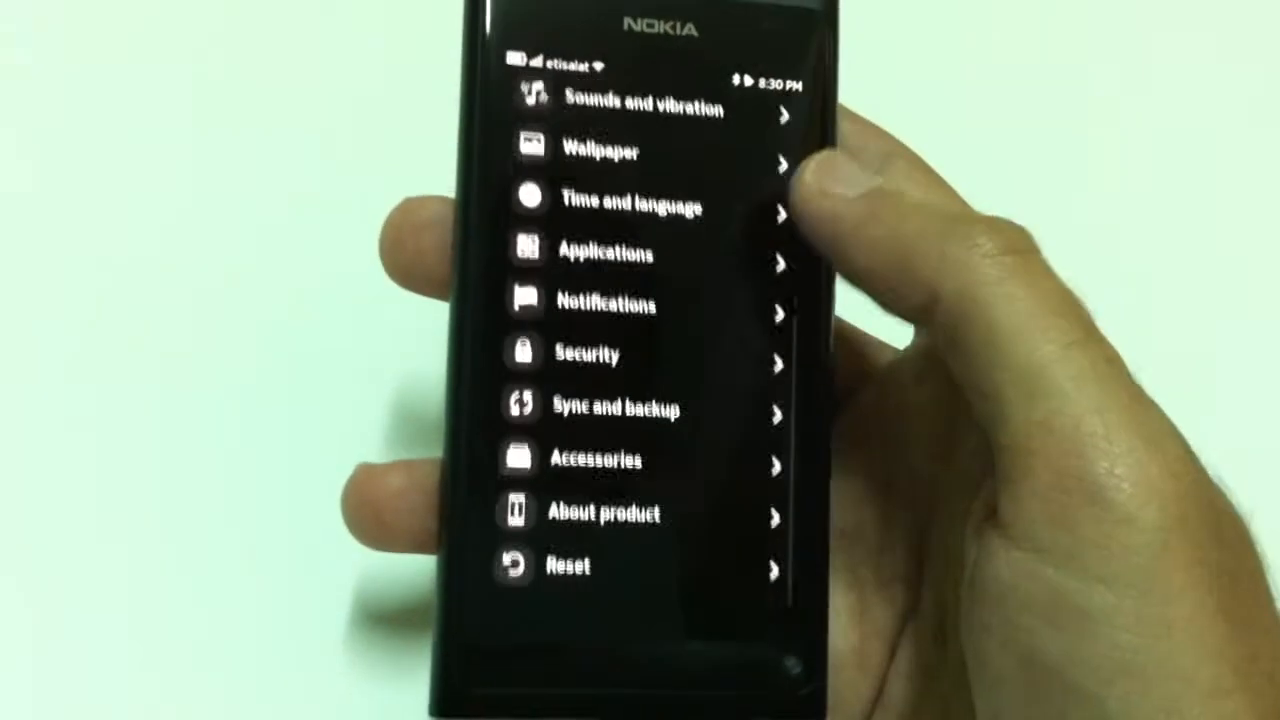
pyautogui.click(588, 354)
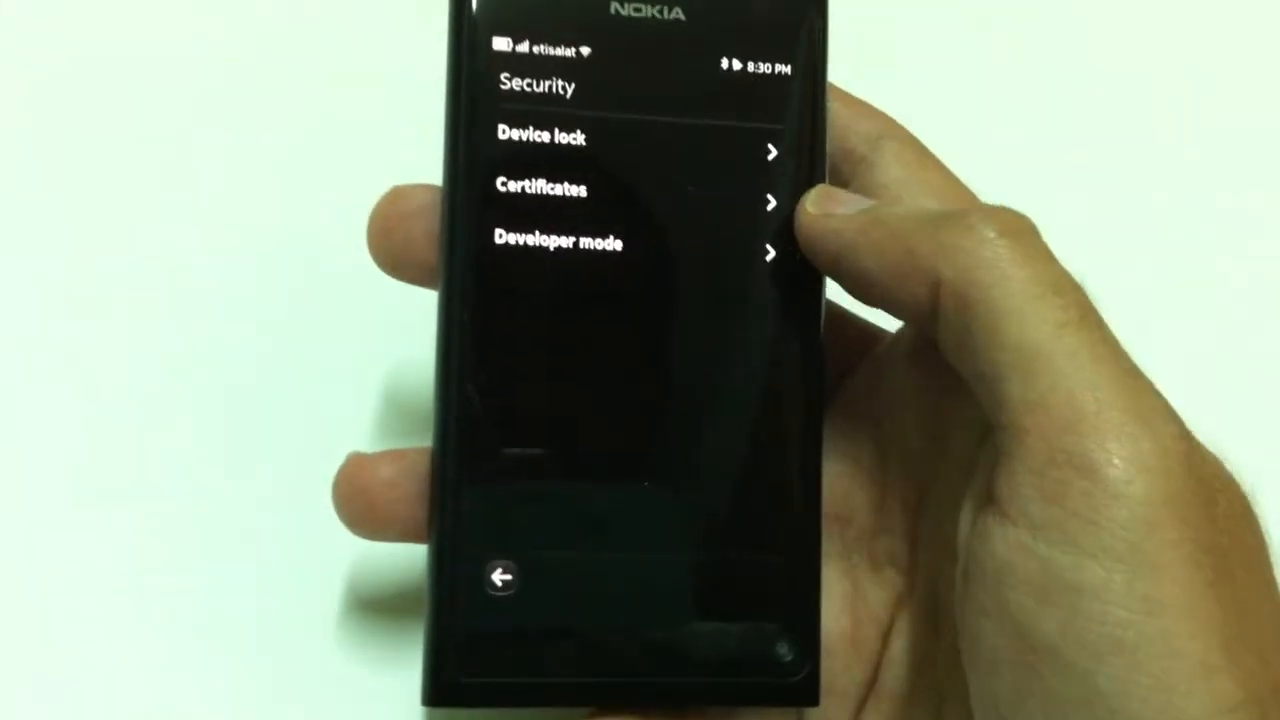
pyautogui.click(556, 242)
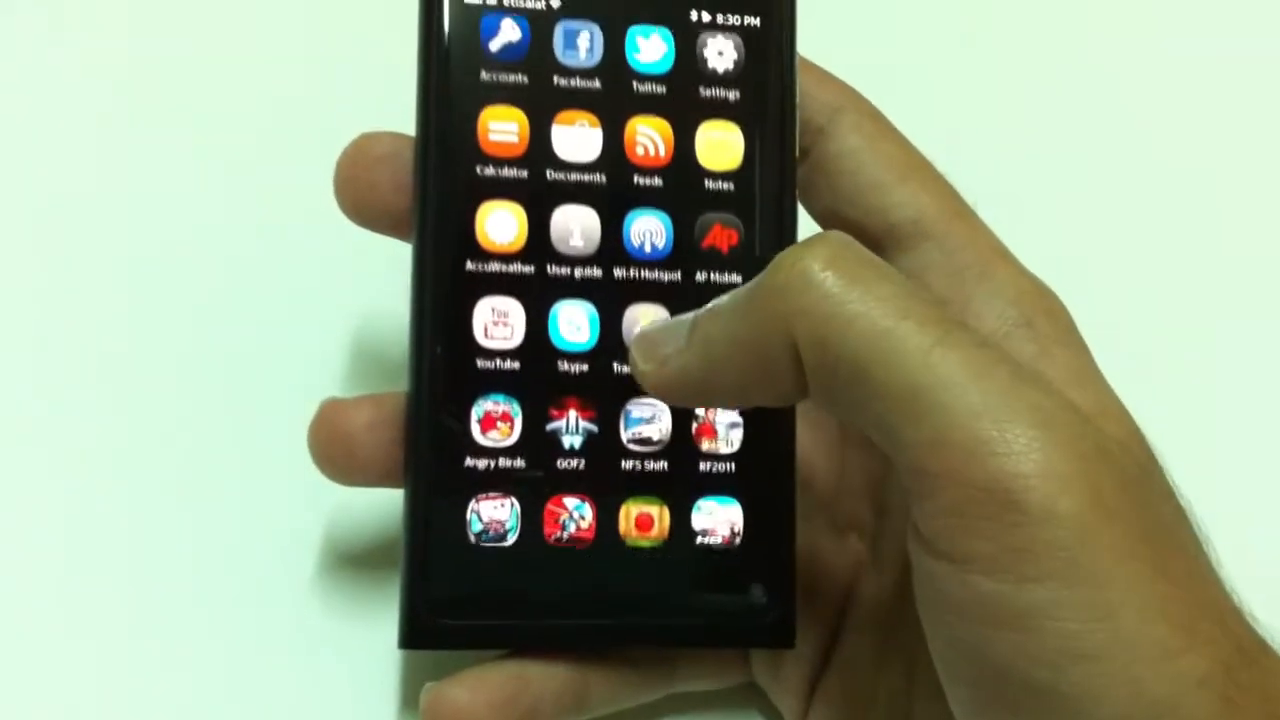
pyautogui.scroll(-3)
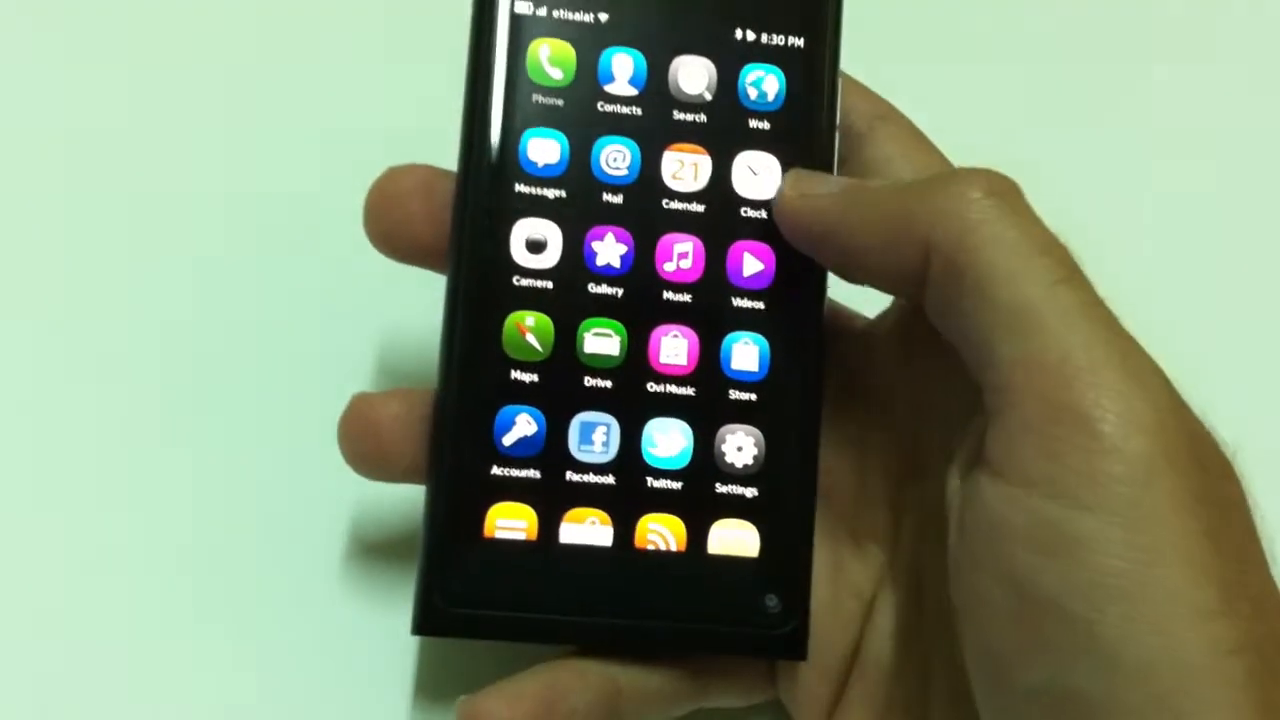
pyautogui.click(548, 76)
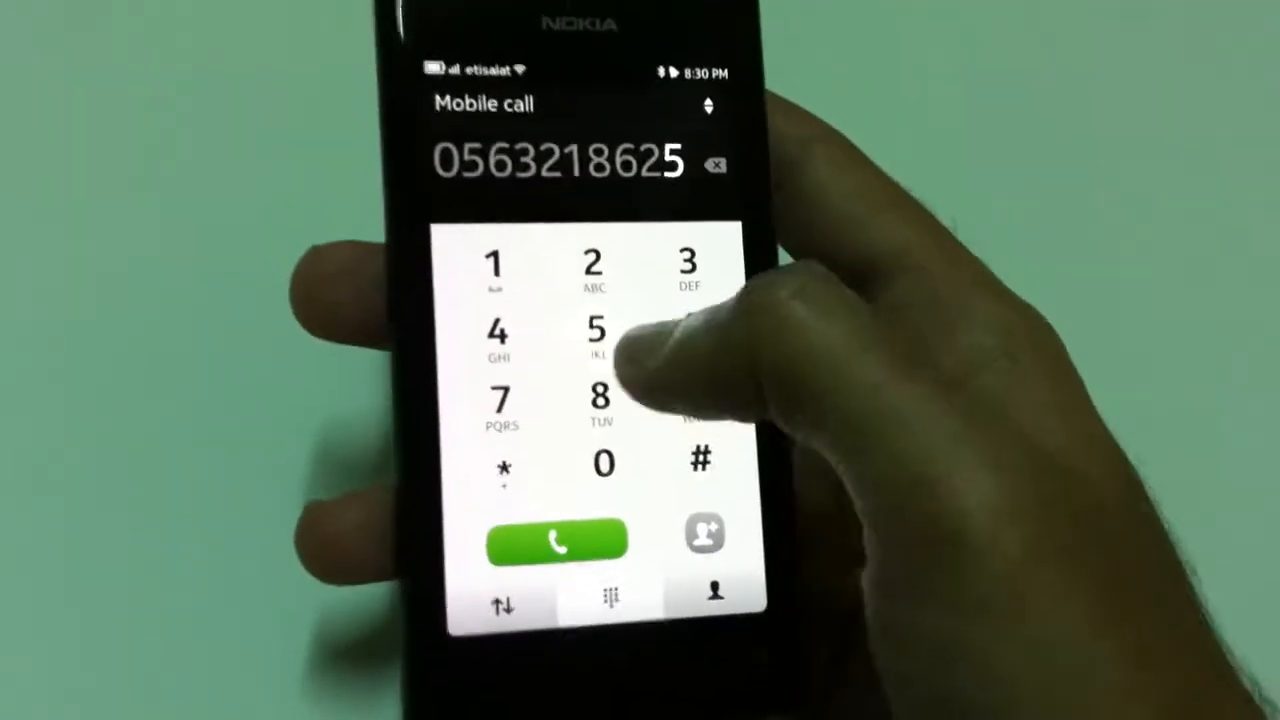
pyautogui.click(688, 330)
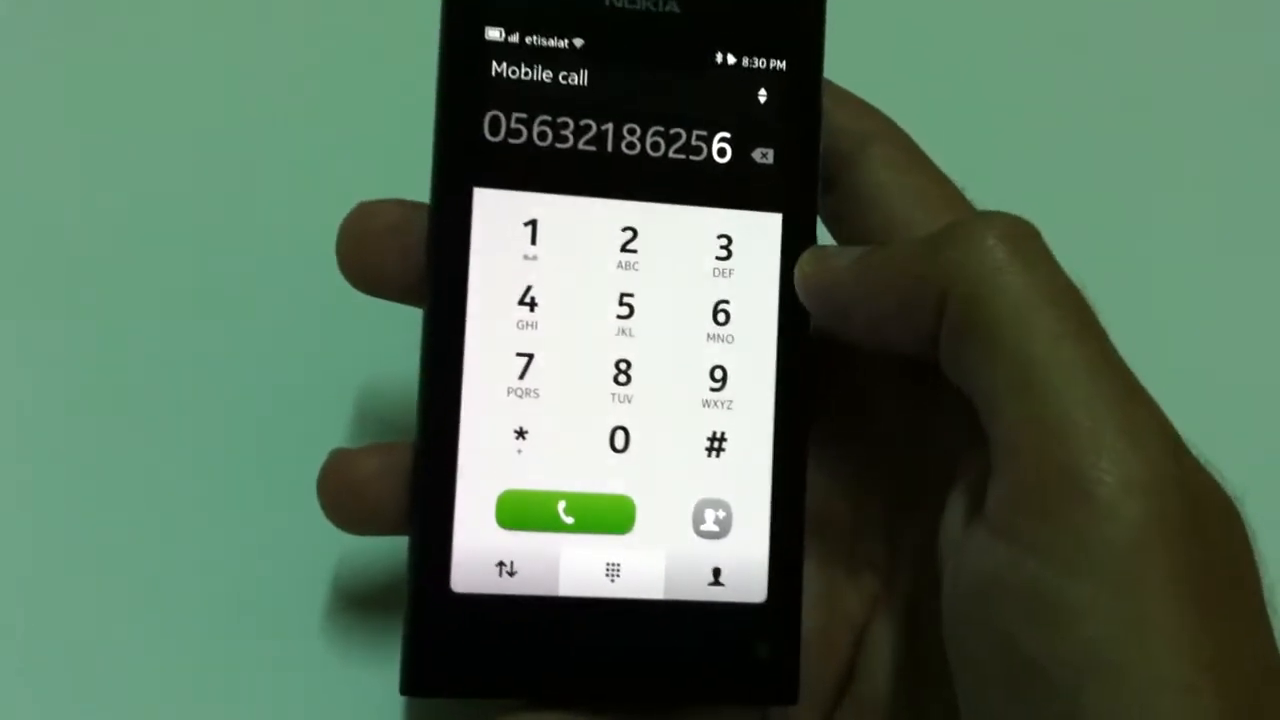